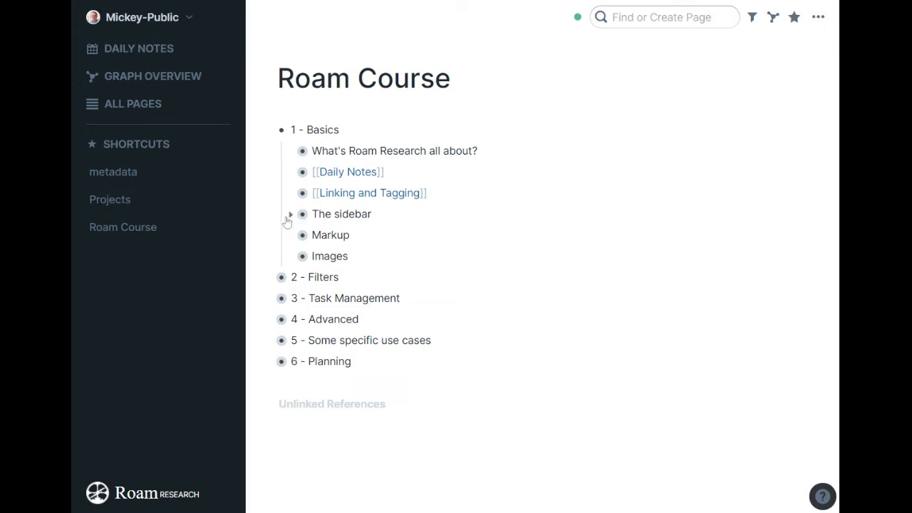
# - Navigate to Daily Notes and bring the 20:55 [[so and so]] block into view
pyautogui.click(291, 214)
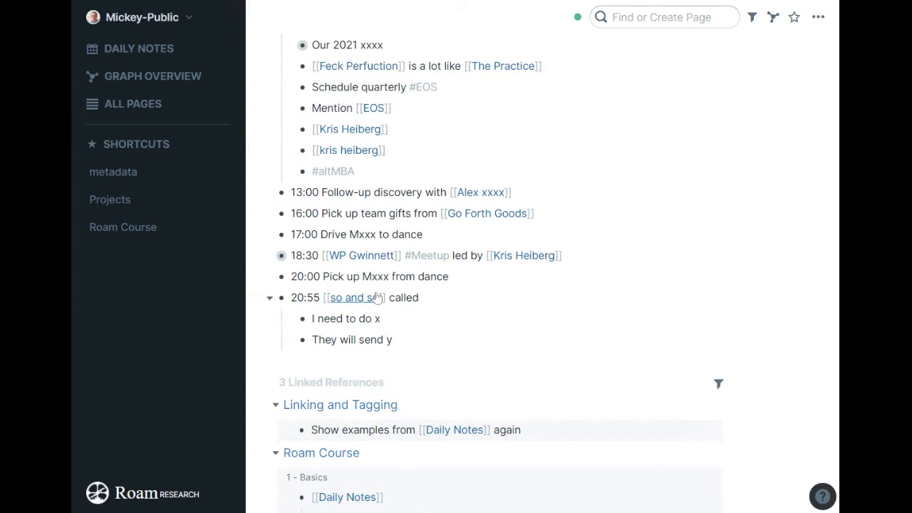
pyautogui.click(352, 298)
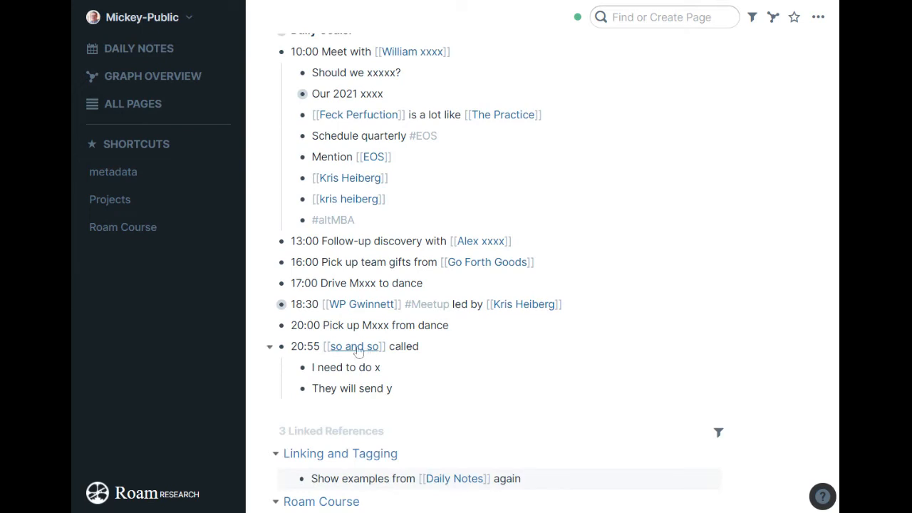
# - Show 'so and so' in the right sidebar, append 'adjkasdf' to its third bullet, then make it the main page
pyautogui.click(354, 346)
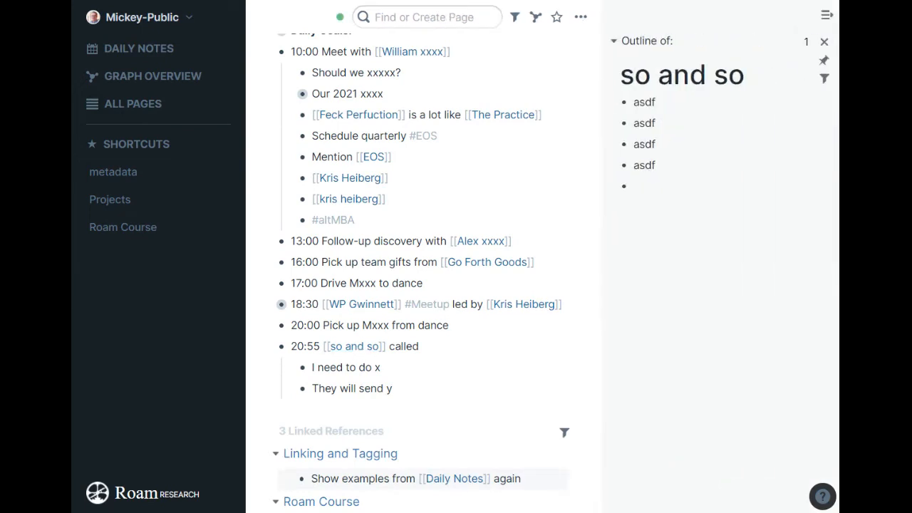
pyautogui.moveTo(681, 334)
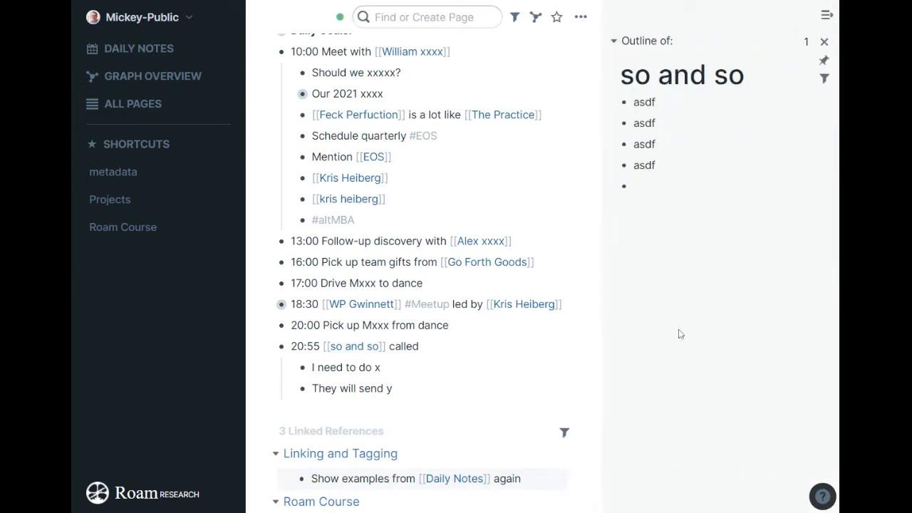
pyautogui.moveTo(695, 333)
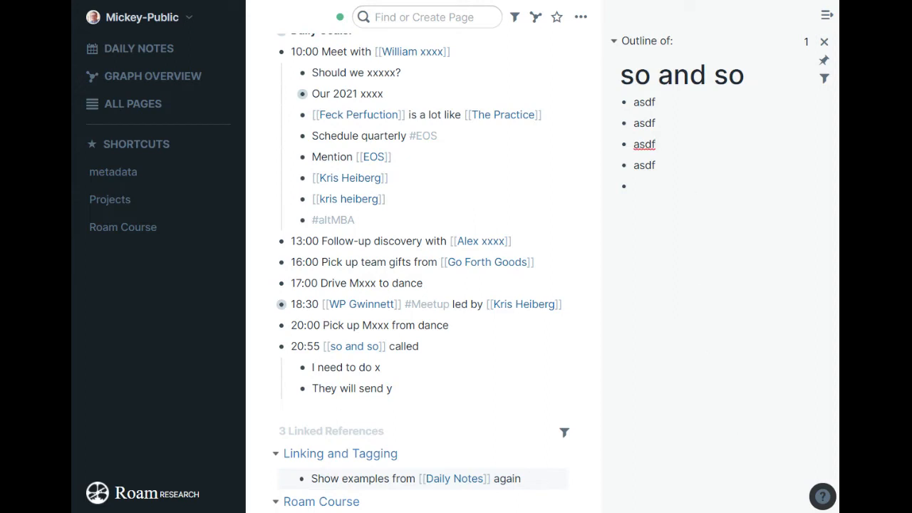
pyautogui.write('adjka')
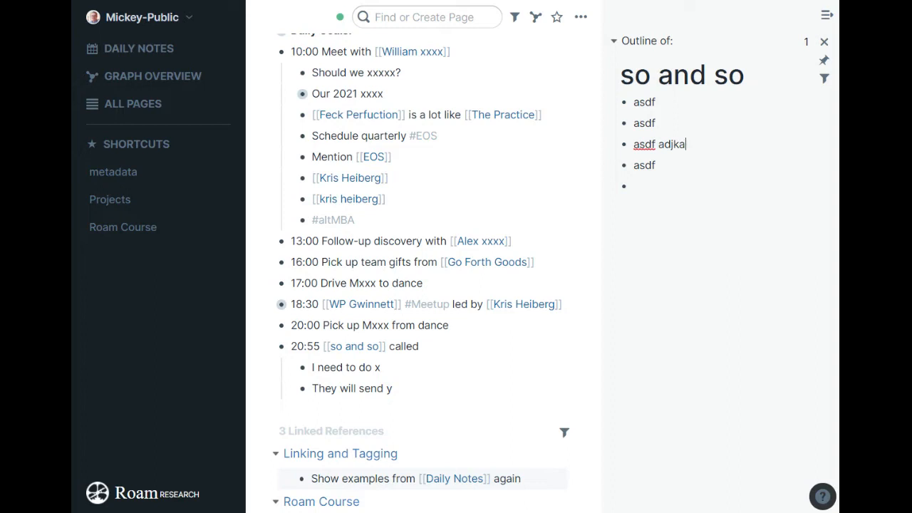
pyautogui.write('sdf')
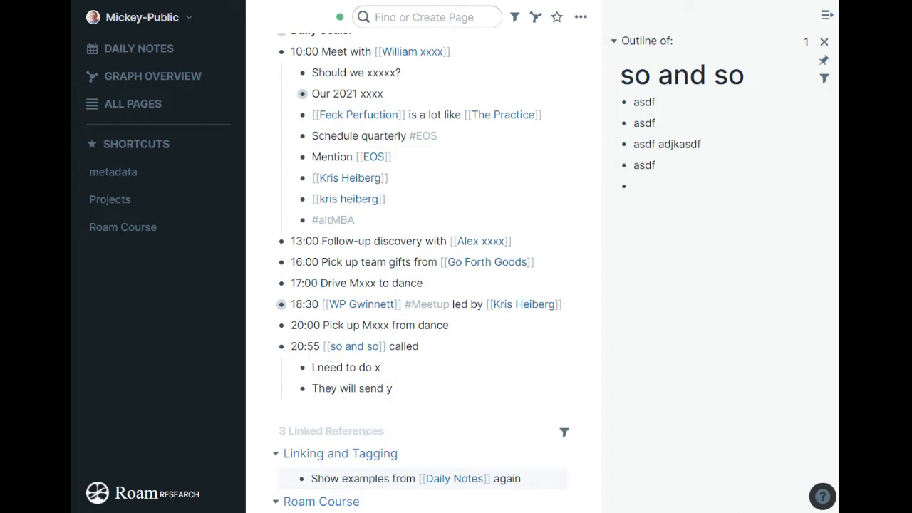
pyautogui.click(353, 347)
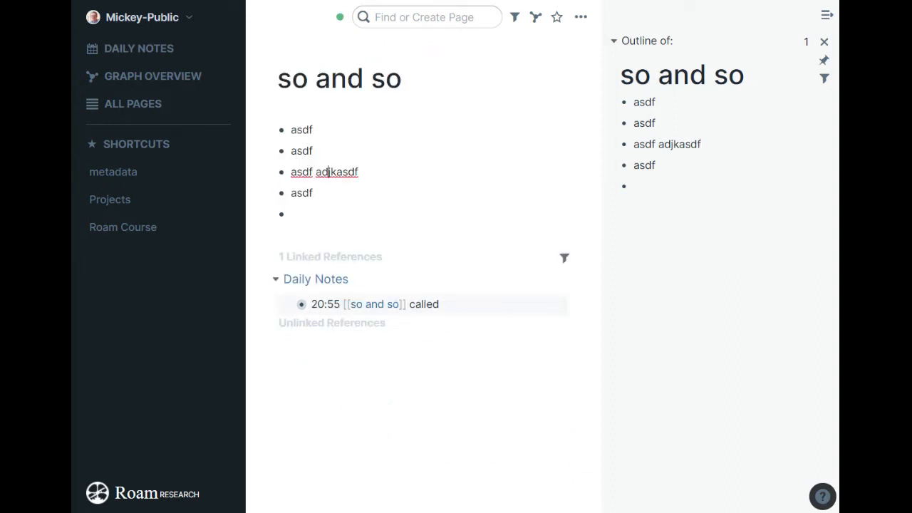
# - Add an indented child bullet 'ajskdfjkl' under the 'asdf adjkasdf' block
pyautogui.write('ajskd')
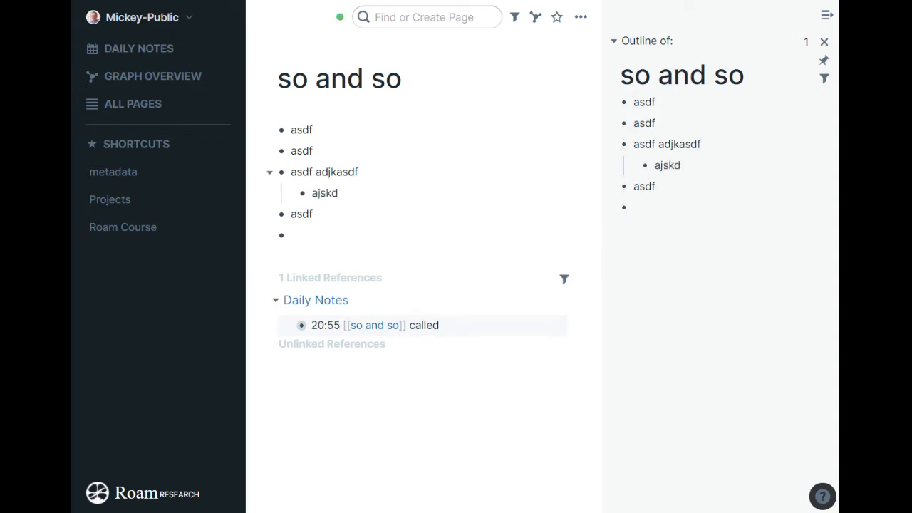
pyautogui.write('fjkl')
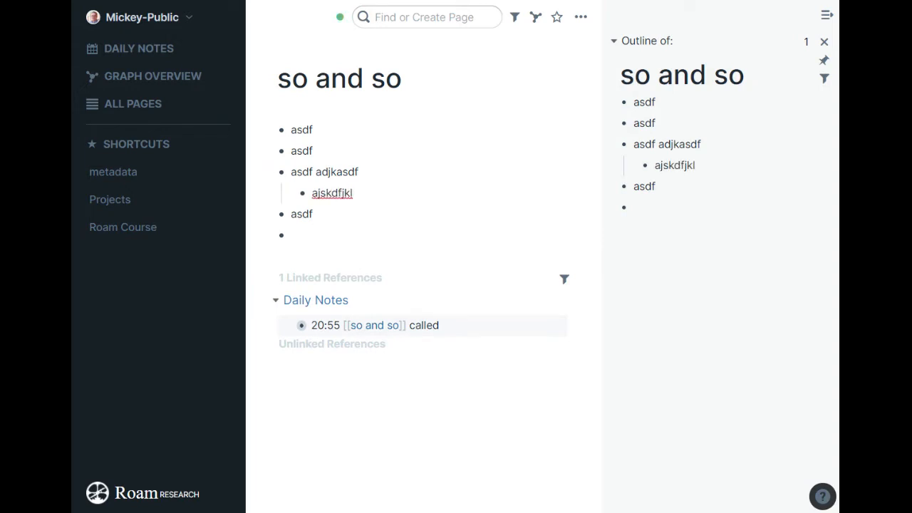
pyautogui.moveTo(824, 41)
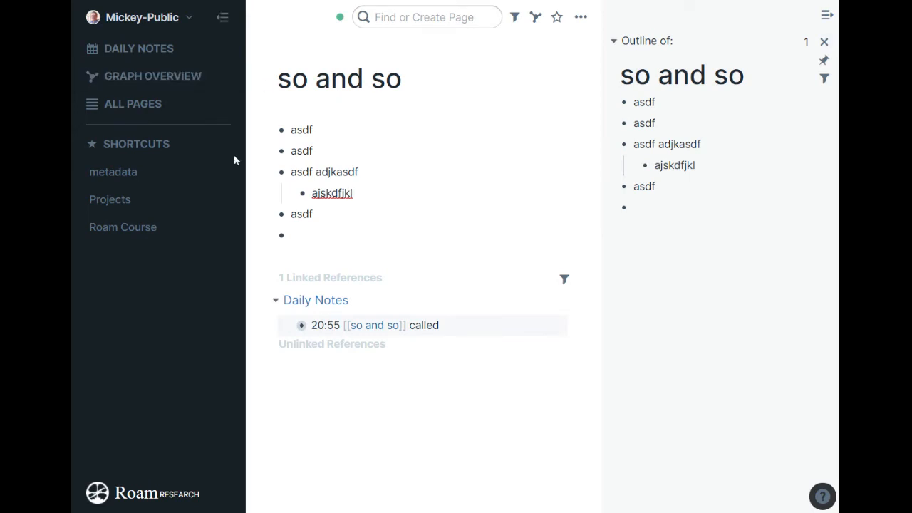
# - Return to Roam Course via the left shortcut and show Daily Notes in the right sidebar
pyautogui.click(123, 226)
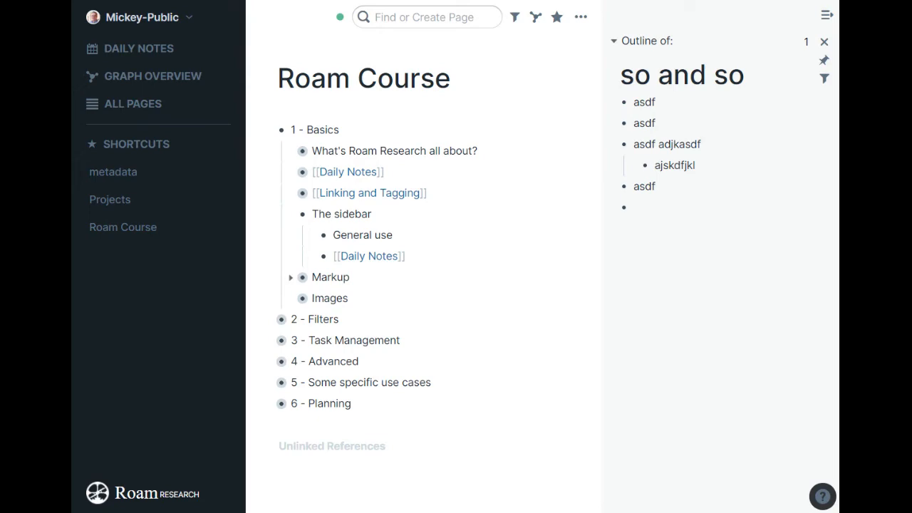
pyautogui.click(369, 257)
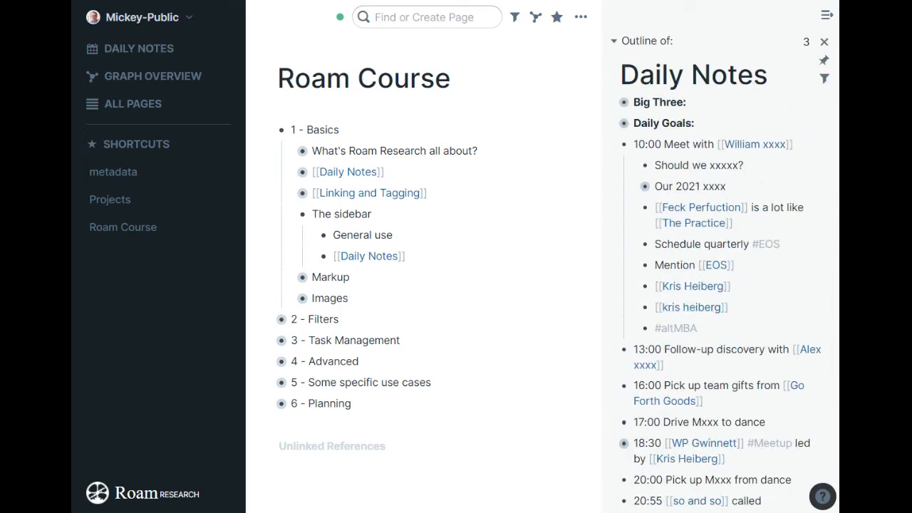
pyautogui.moveTo(604, 191)
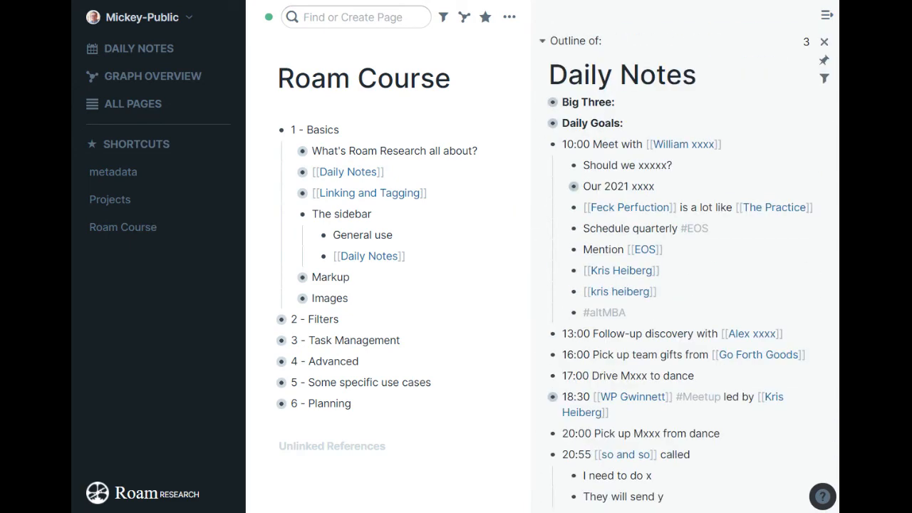
pyautogui.moveTo(591, 333)
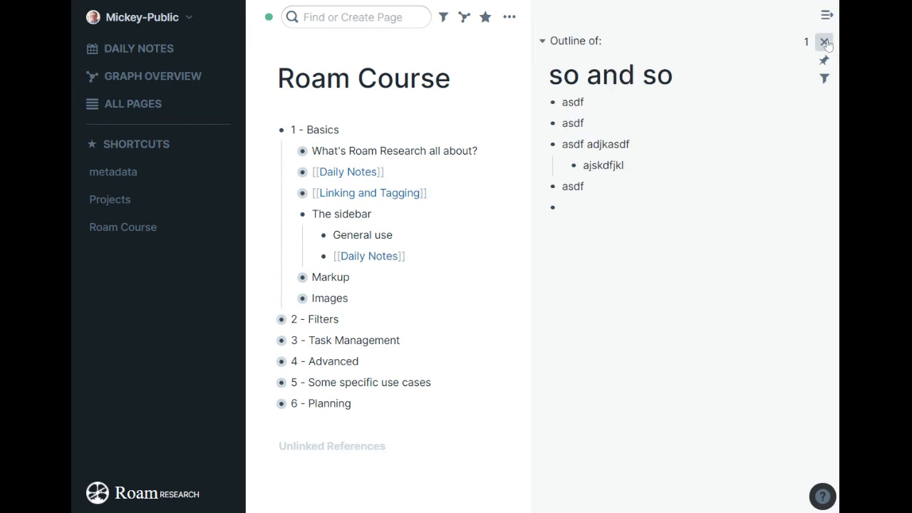
# - Close the right sidebar so only the Roam Course page remains
pyautogui.click(824, 40)
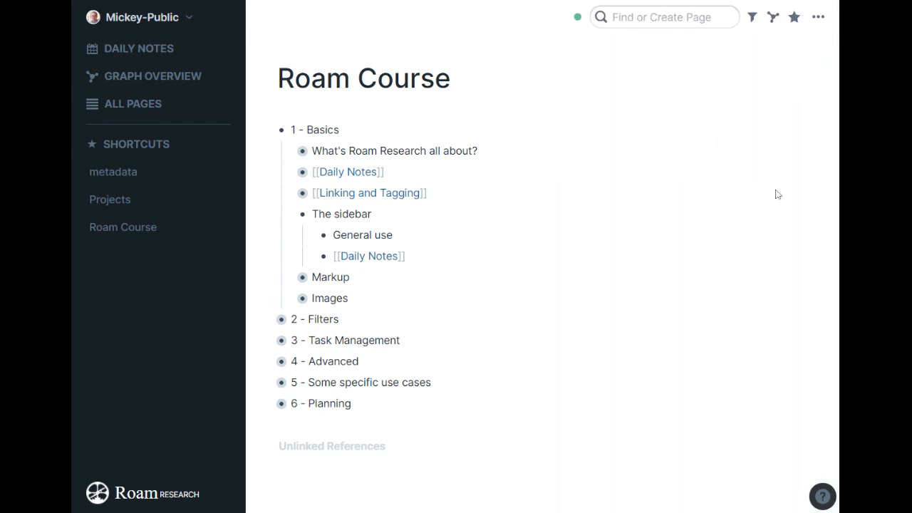